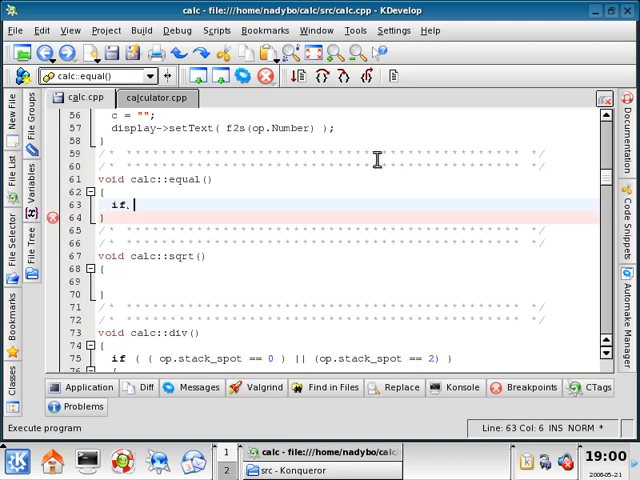
Step: Write the equal() guard: if (op.stack_spot == 2) op.Operation(c);
text(())
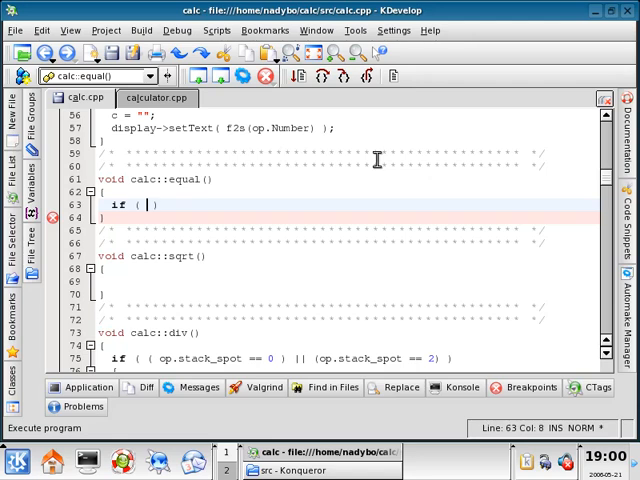
text(op.s)
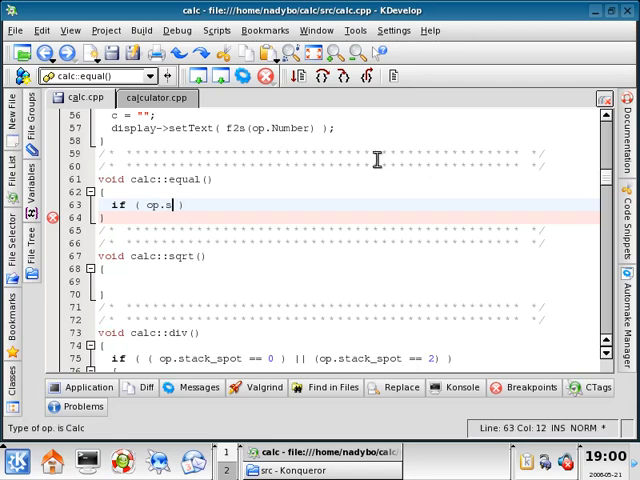
text(tack_)
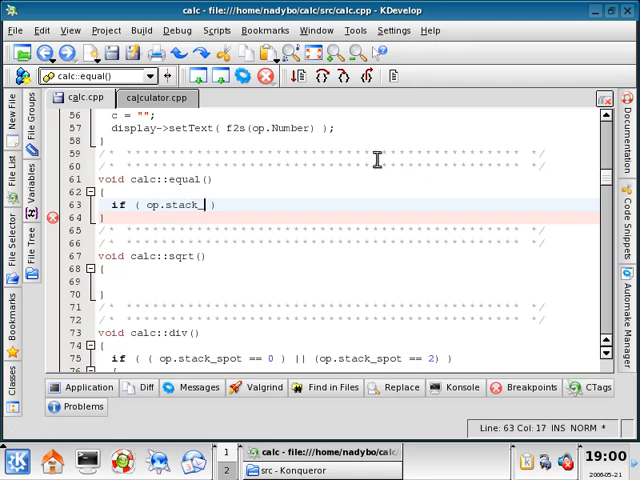
text(_spot == 2)
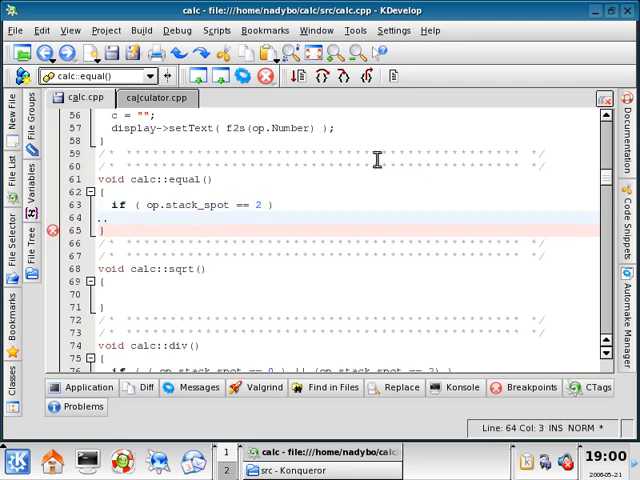
text(op)
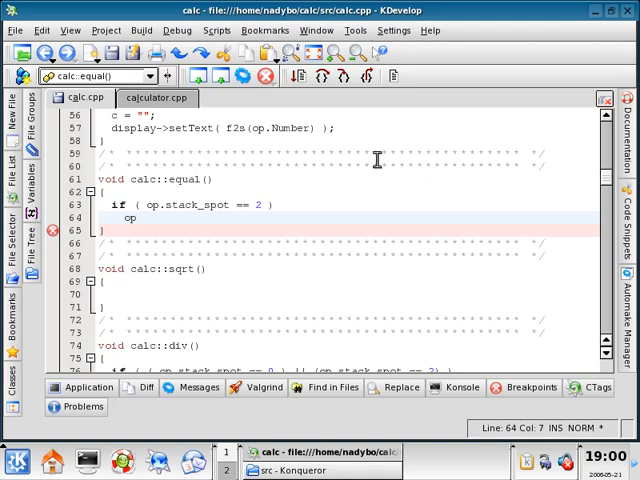
text(.Operation(c);)
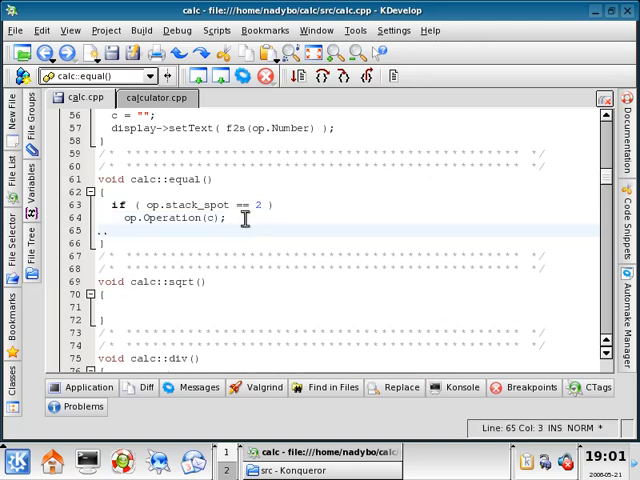
Step: Clear c and set the display text to f2s(op.Number) in equal()
text(c = "";)
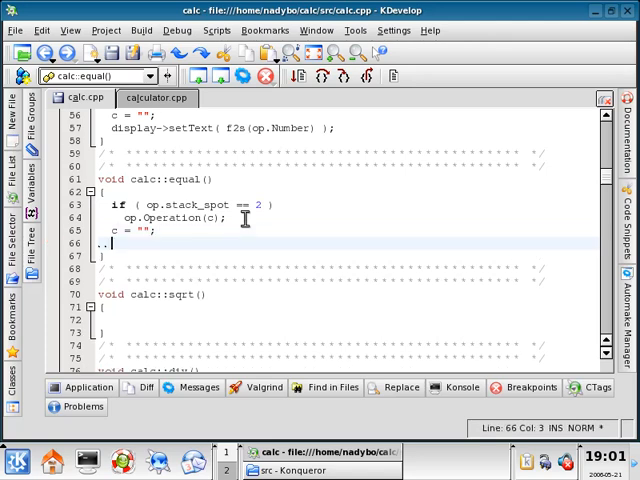
text(display)
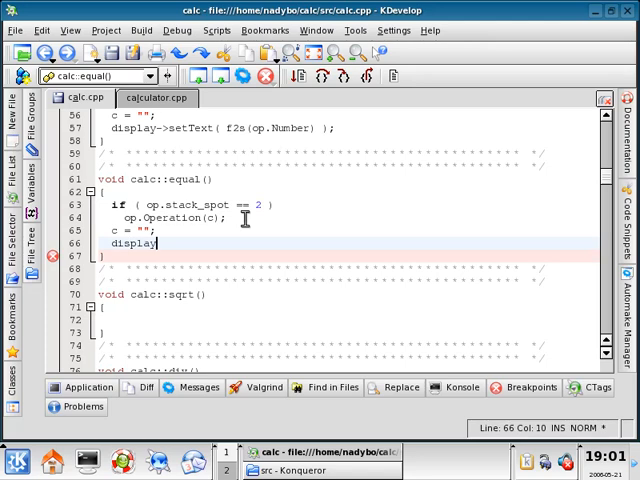
text(->setText)
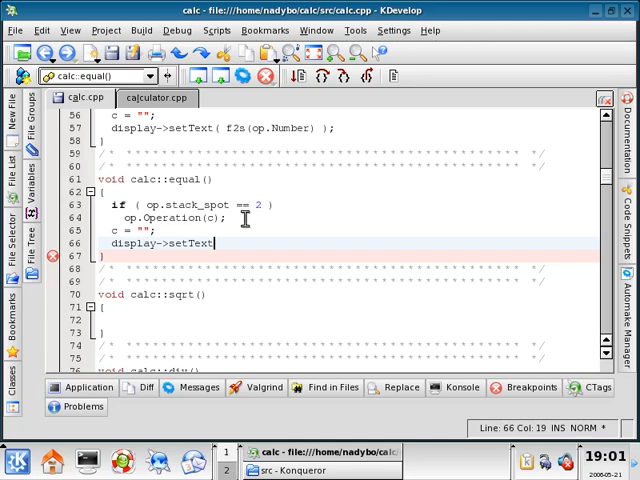
text(();)
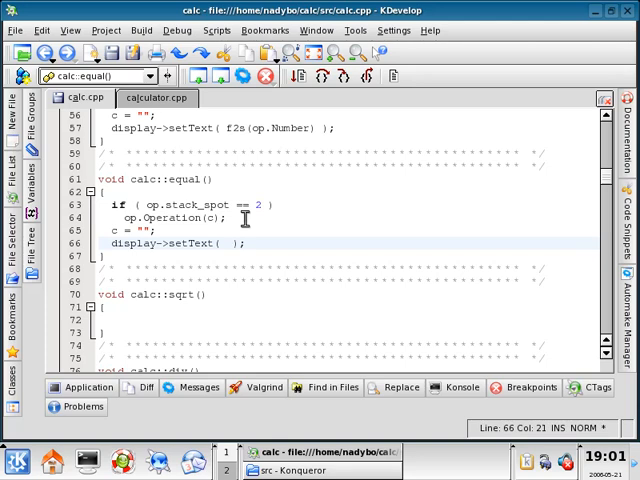
text(f2s)
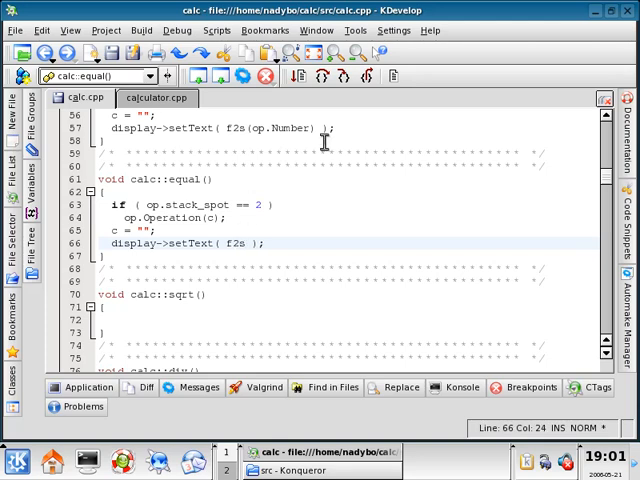
text(()
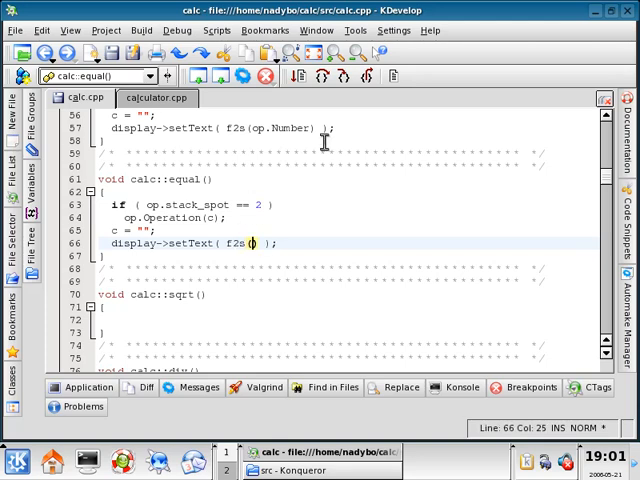
text(op.)
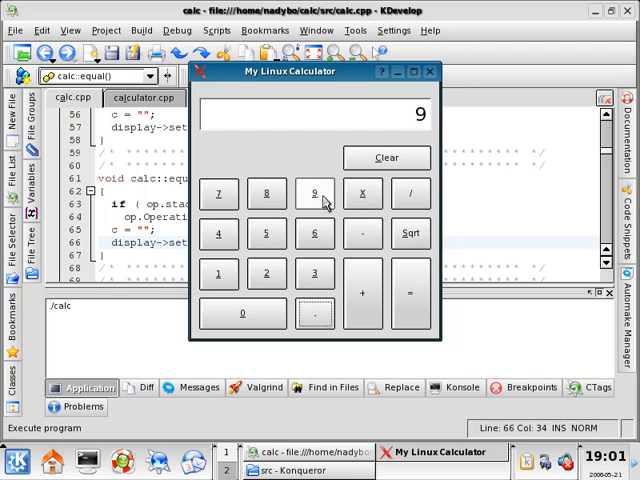
Step: Test the calculator with calculations giving 81 and 76, clear it, and close the window
click(362, 193)
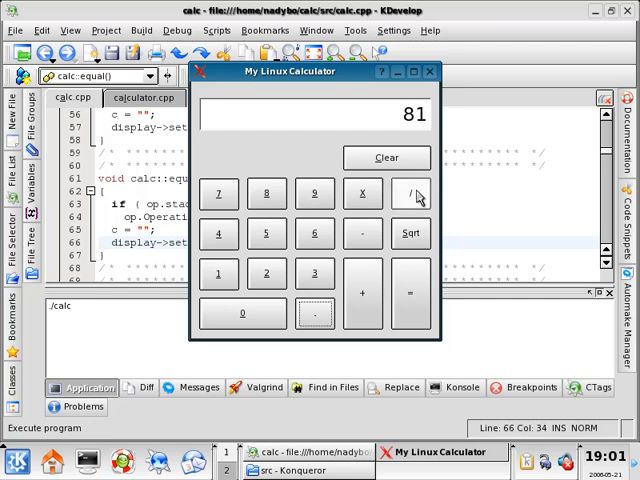
click(266, 233)
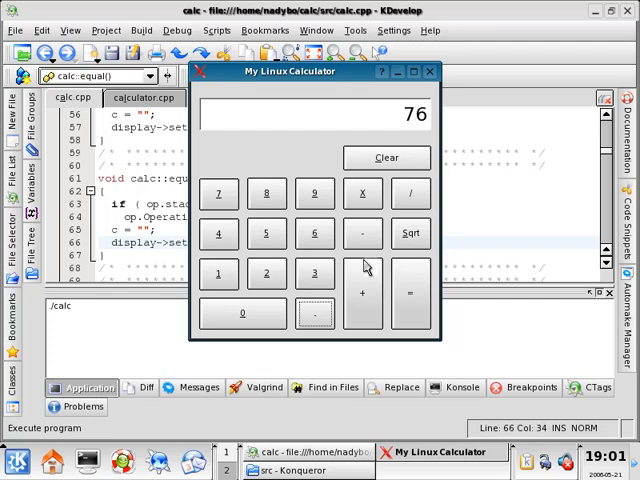
click(410, 292)
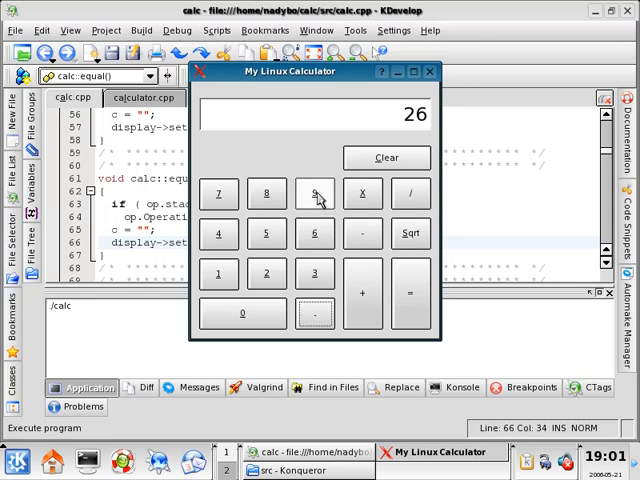
click(314, 192)
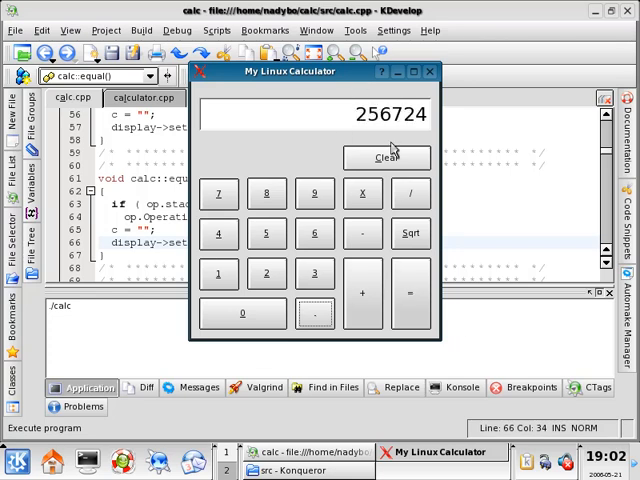
click(386, 157)
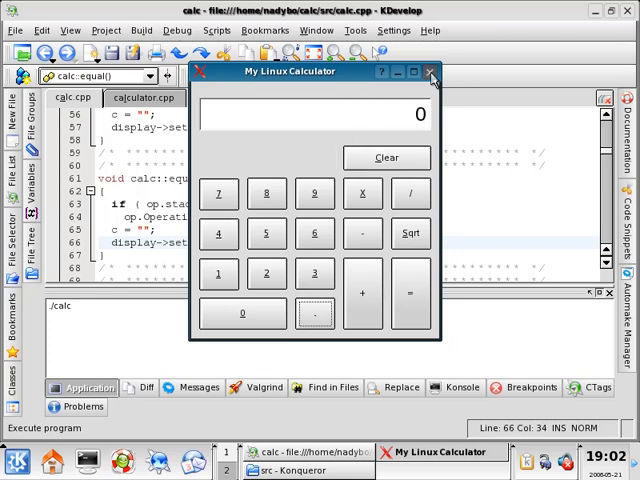
click(431, 72)
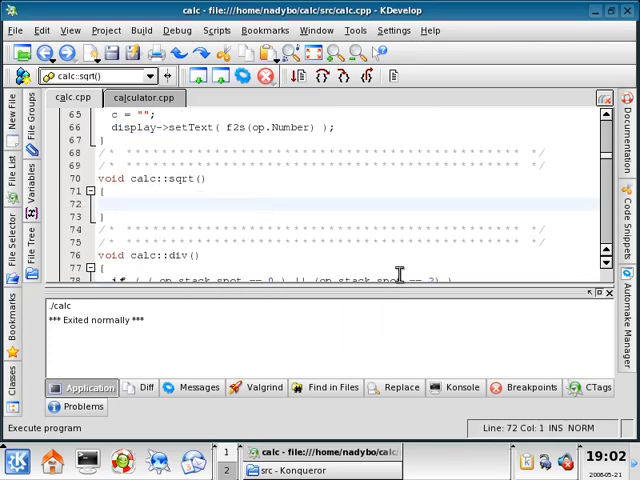
Step: Write the sqrt() guard: if (op.stack_spot == 0) op.Operation(c);
text(if.)
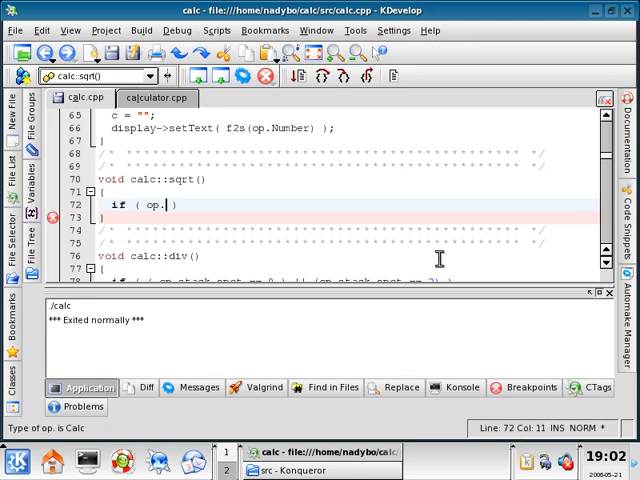
text(stack)
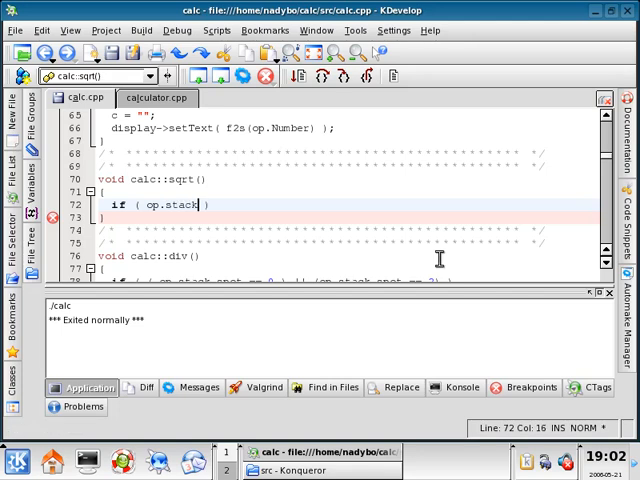
text(_spot == 0)
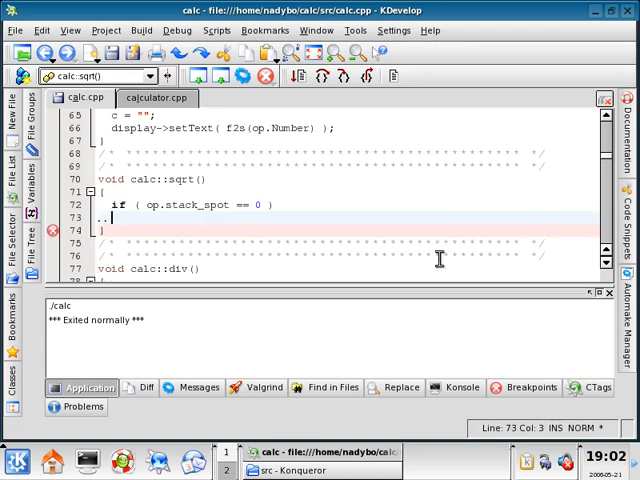
text(op.Oper)
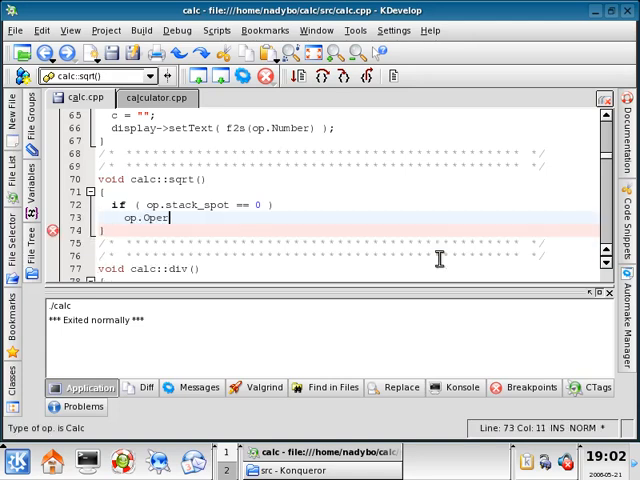
text(ation)
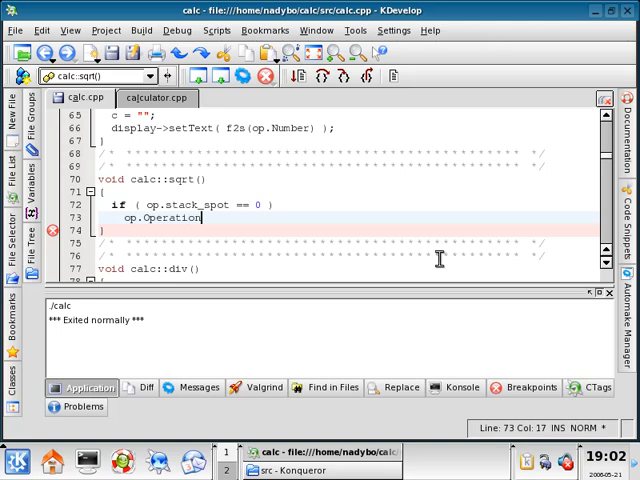
text((c))
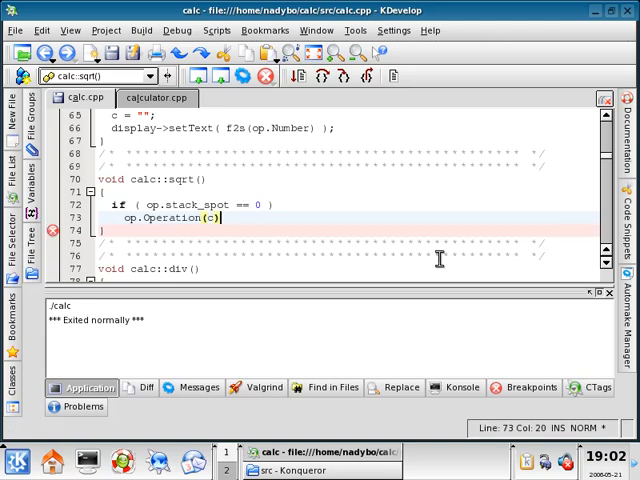
text(;)
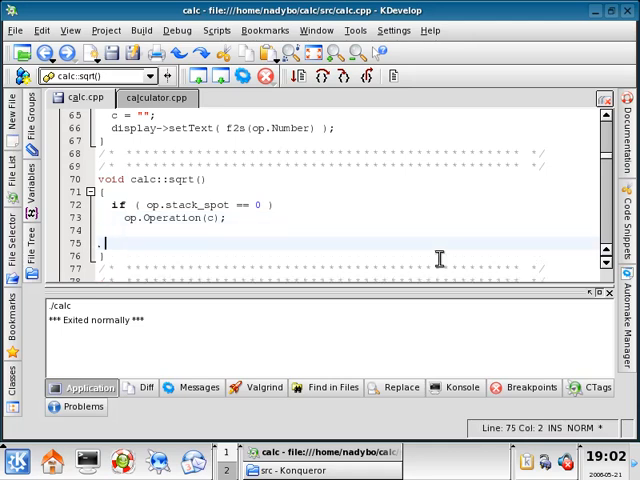
text(.)
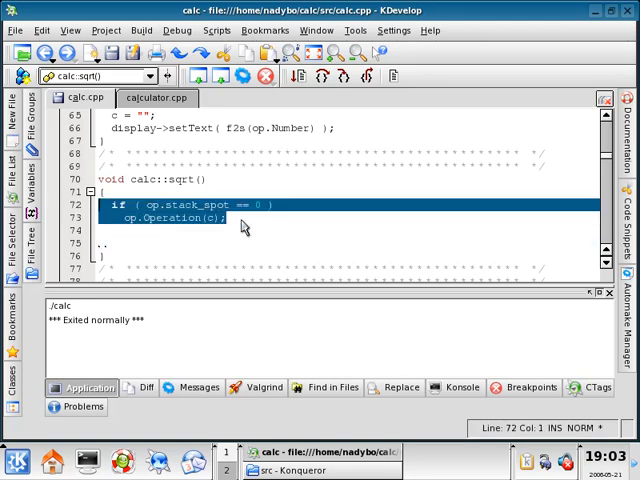
Step: Add op.Operation("Sqrt"); and c = ""; below the if in sqrt()
click(228, 218)
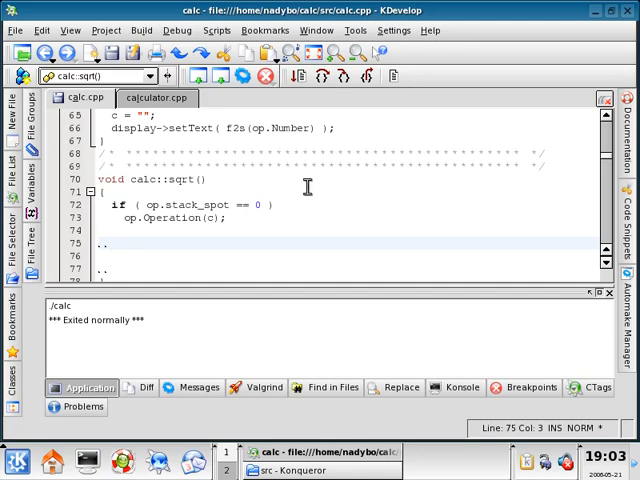
text(op.Operation("Sqrt");)
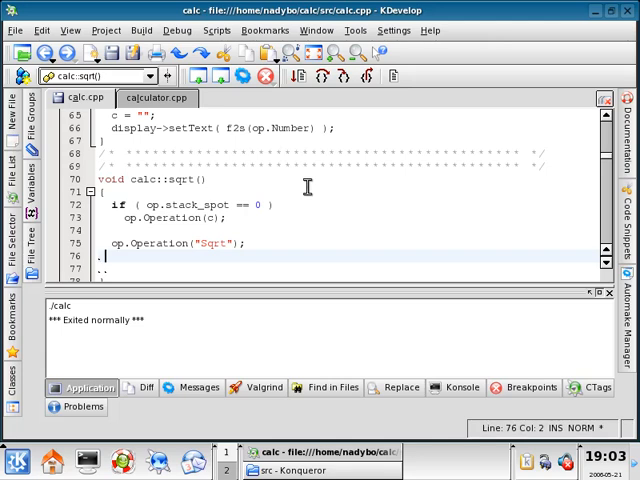
text(c =)
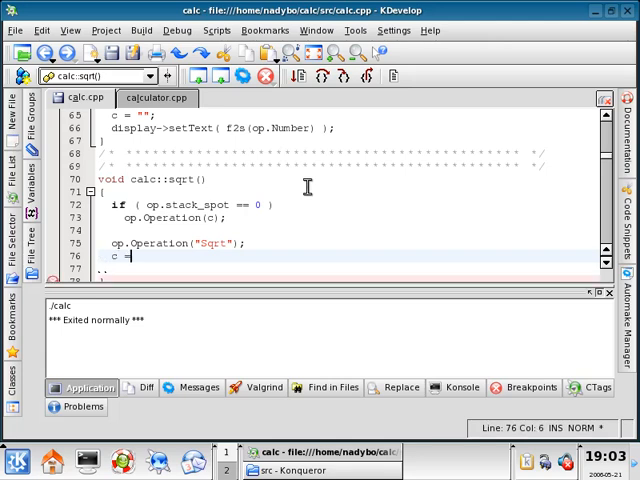
text("";)
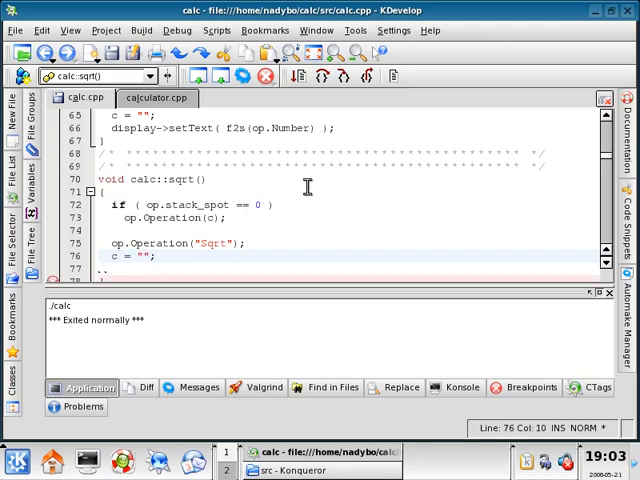
Step: Finish sqrt() with display->setText( f2s(op.Number) );
scroll(down, 3)
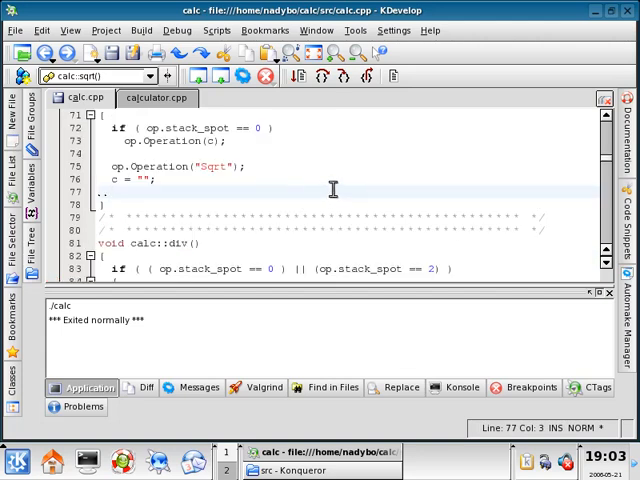
text(dis)
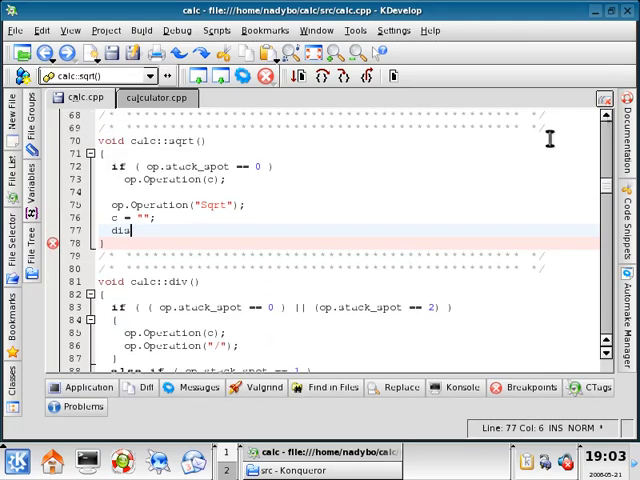
text(play)
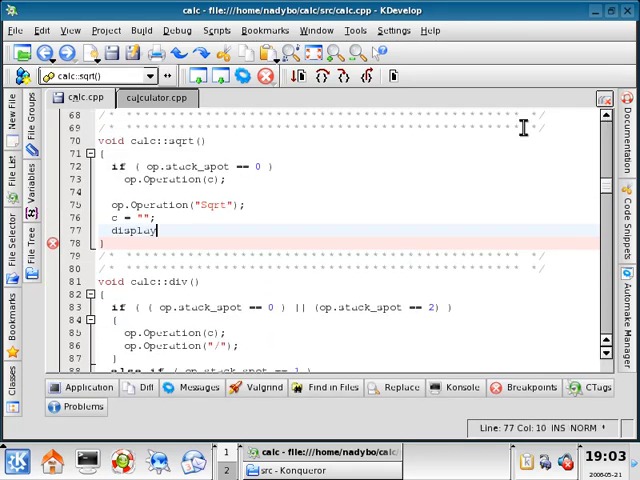
text(->)
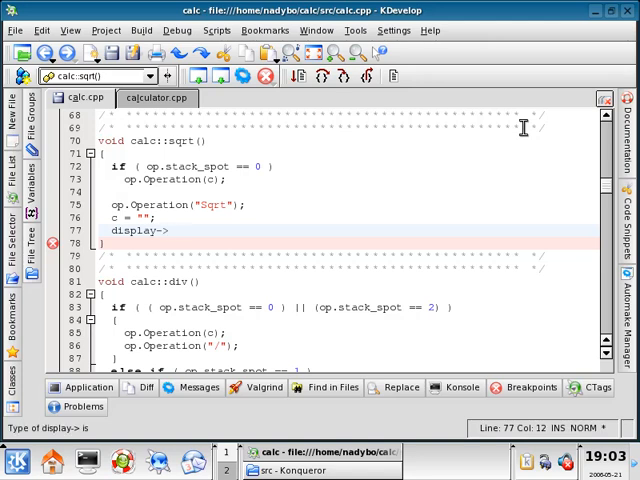
text(setText)
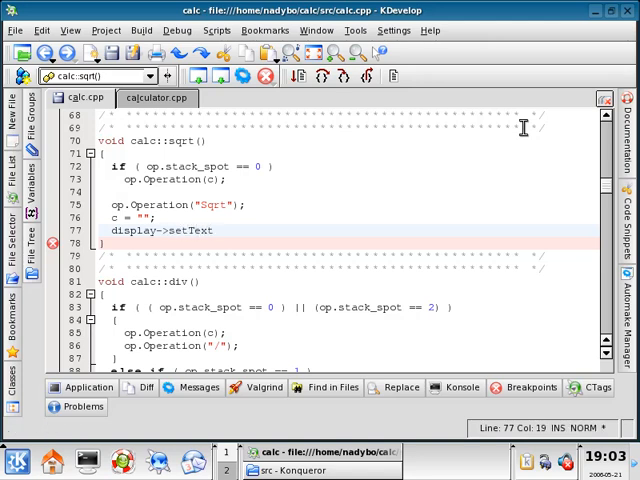
text(( ))
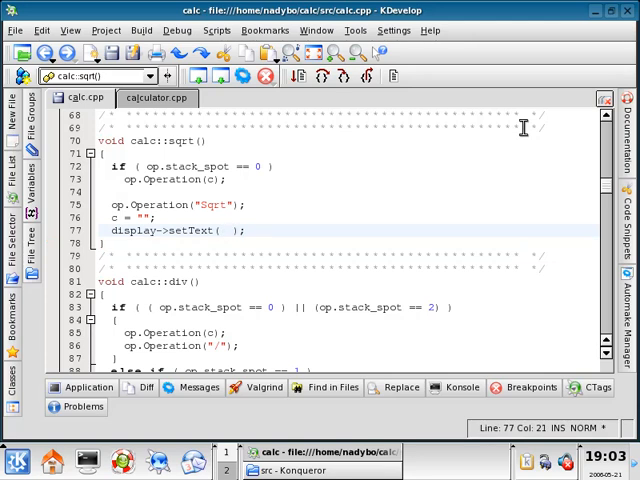
text(f2s(op)
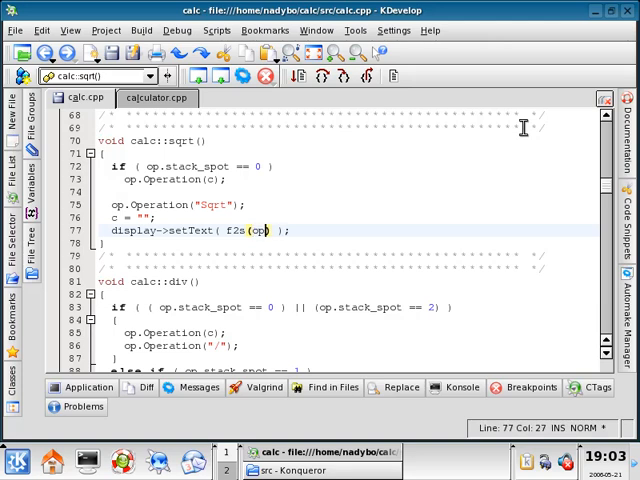
text(.Number)
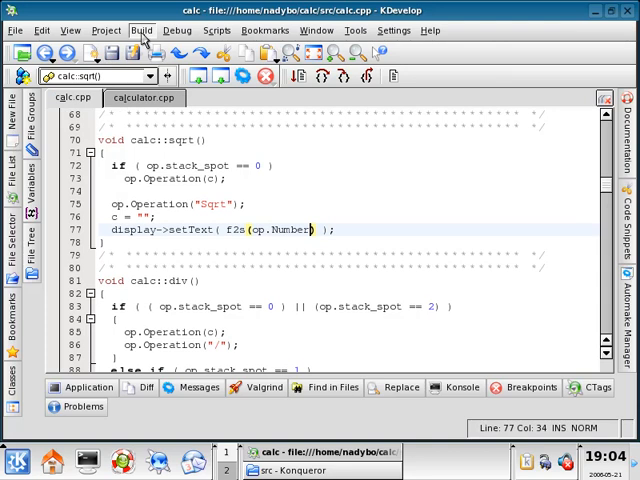
Step: Build the calculator project and launch the rebuilt My Linux Calculator
click(142, 30)
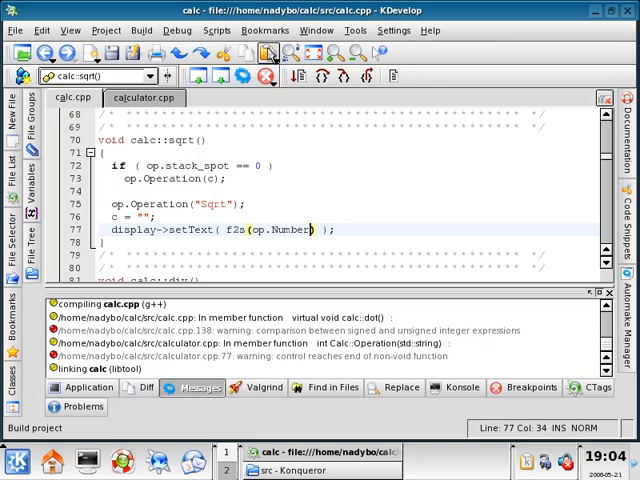
click(141, 30)
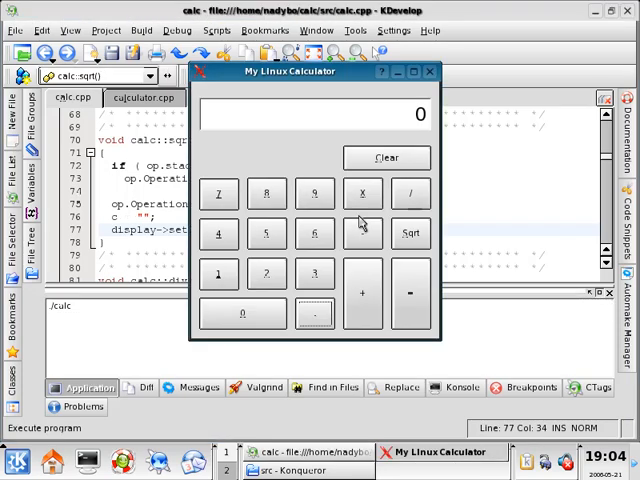
Step: Test sums giving 12, multiply by 3.14 for 37.68, clear, and close the calculator
click(314, 194)
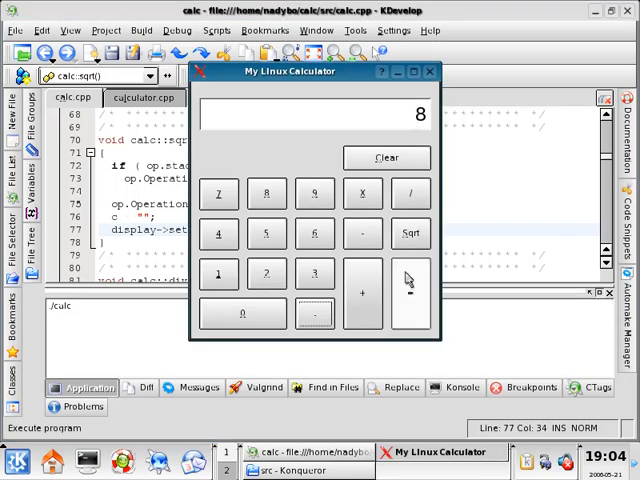
click(266, 274)
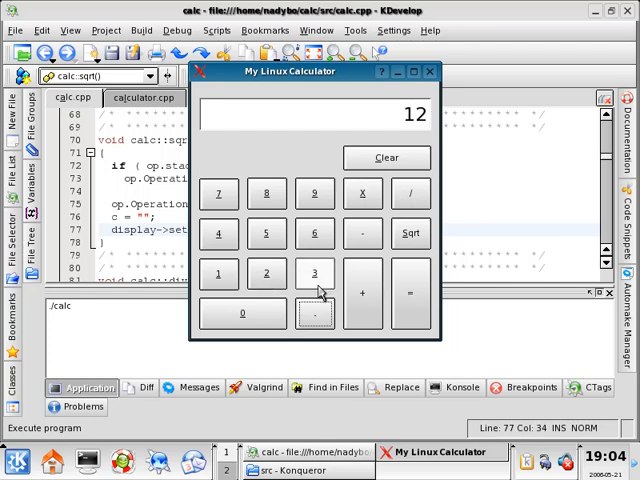
click(410, 292)
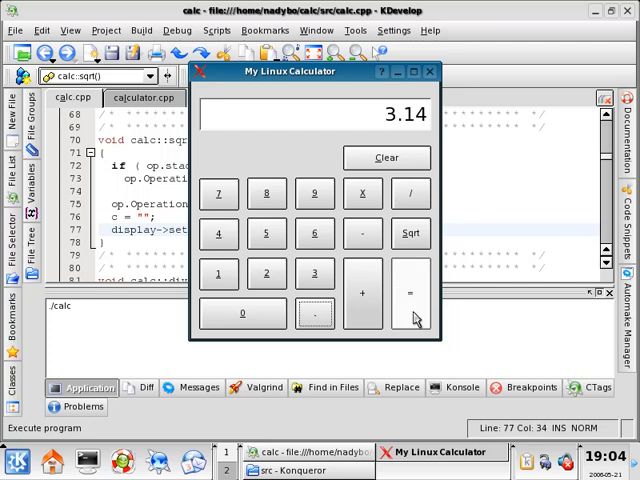
click(410, 293)
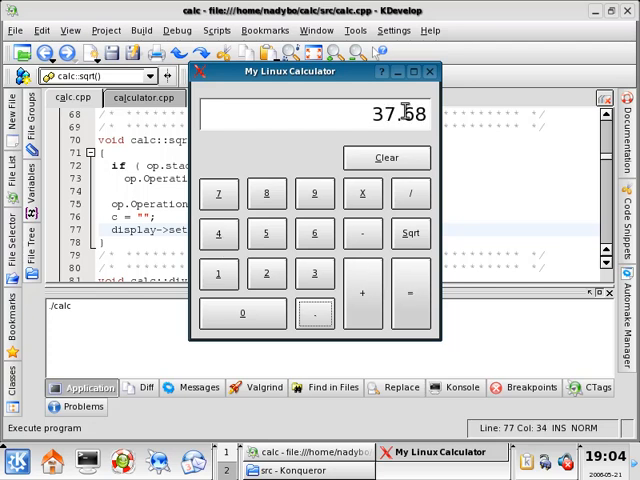
click(387, 157)
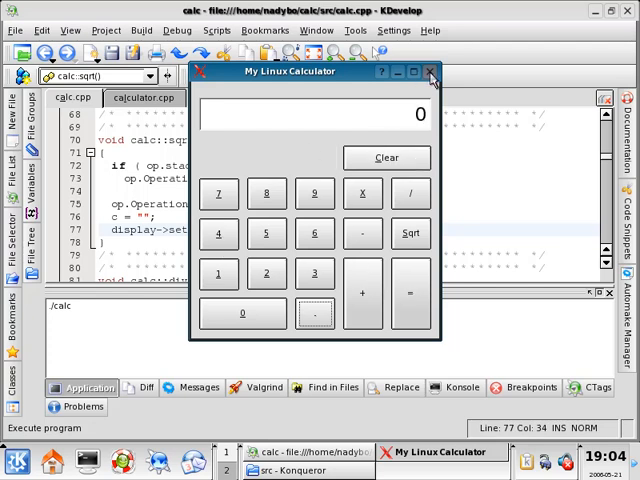
click(431, 72)
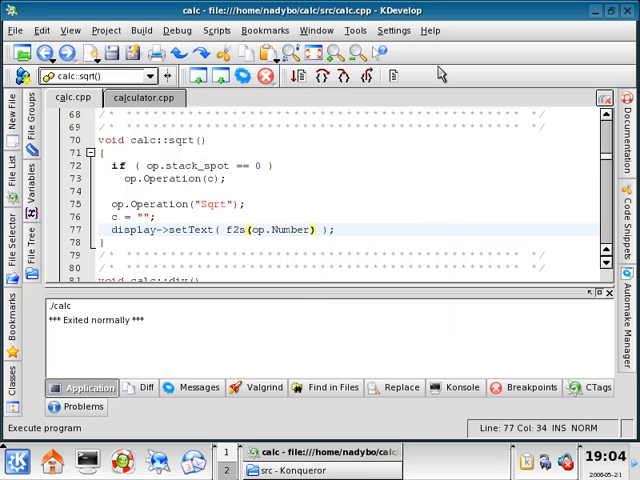